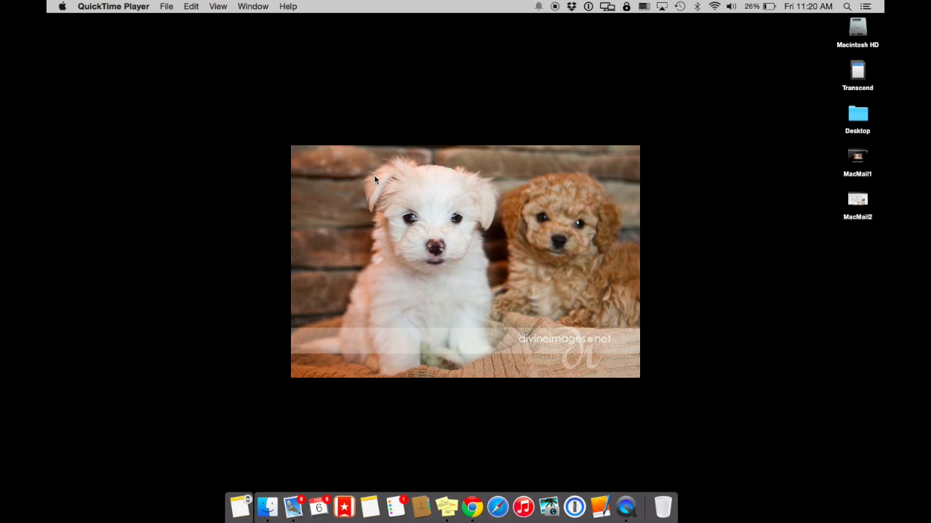
pyautogui.moveTo(318, 507)
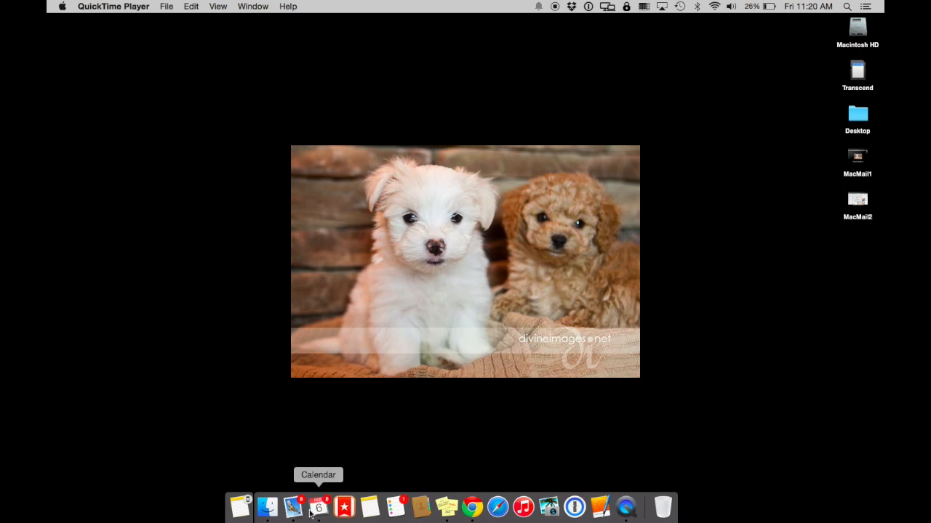
# Step: Launch Calendar from the Dock, showing February 2015 in month view
pyautogui.click(318, 507)
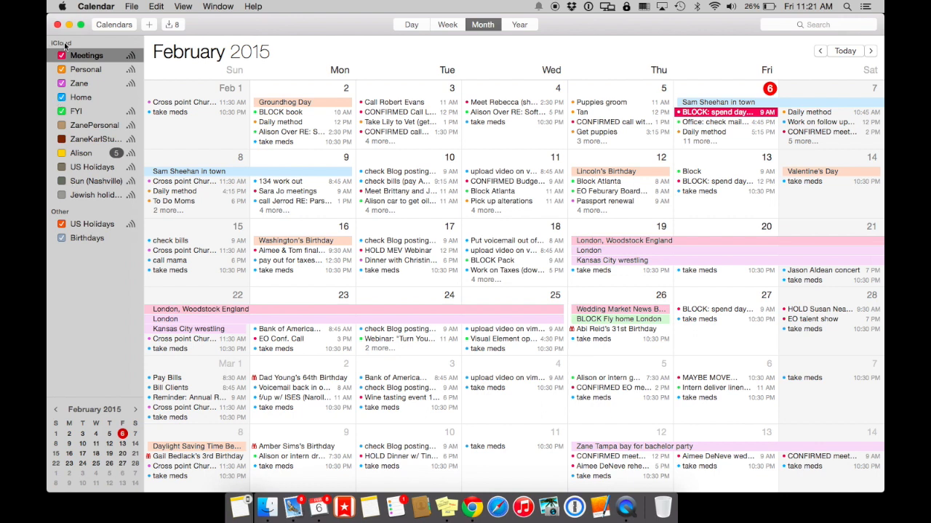
pyautogui.moveTo(94, 195)
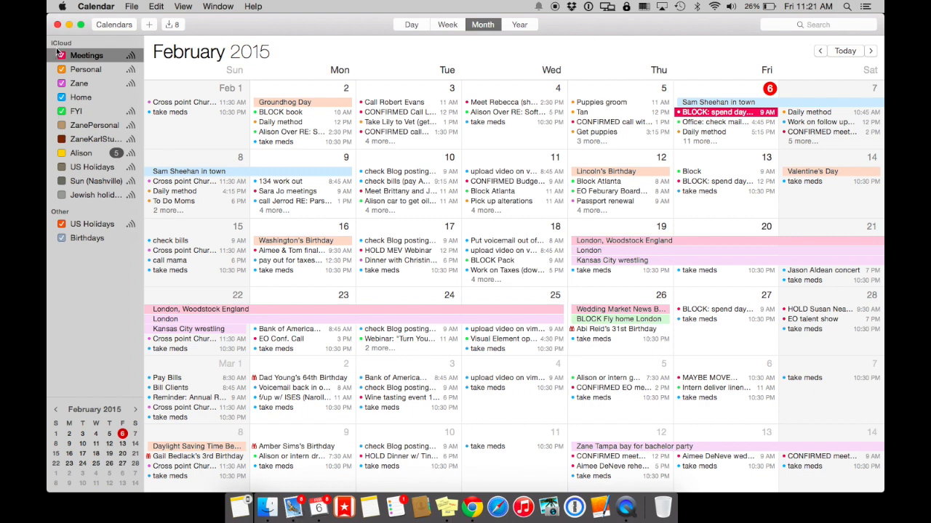
pyautogui.click(87, 55)
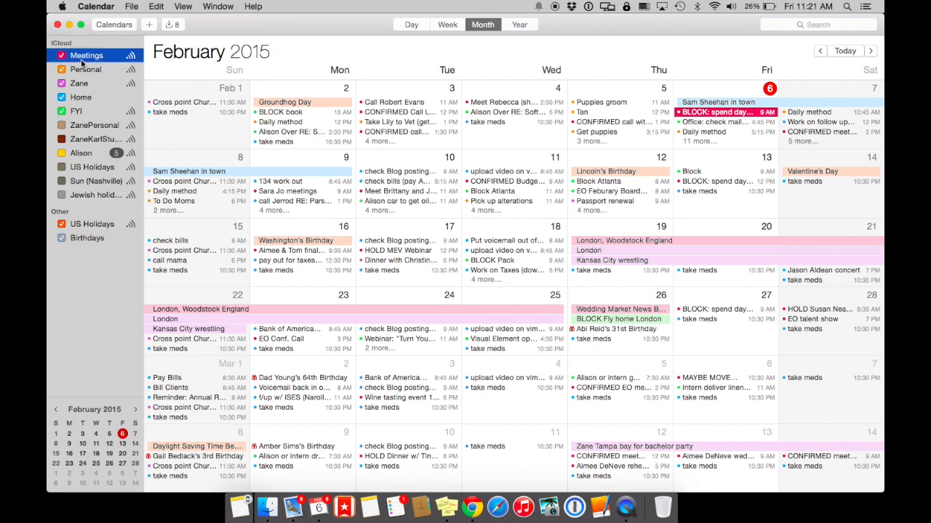
pyautogui.click(79, 83)
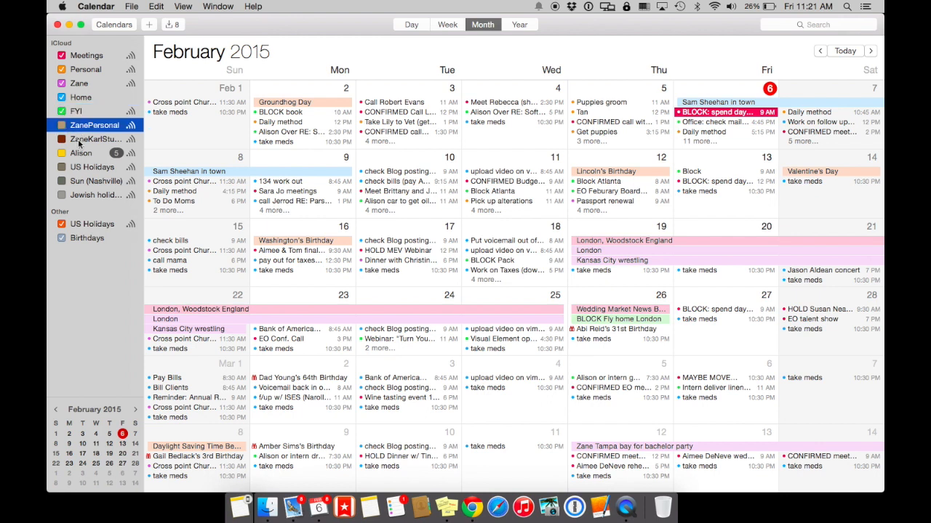
pyautogui.click(92, 167)
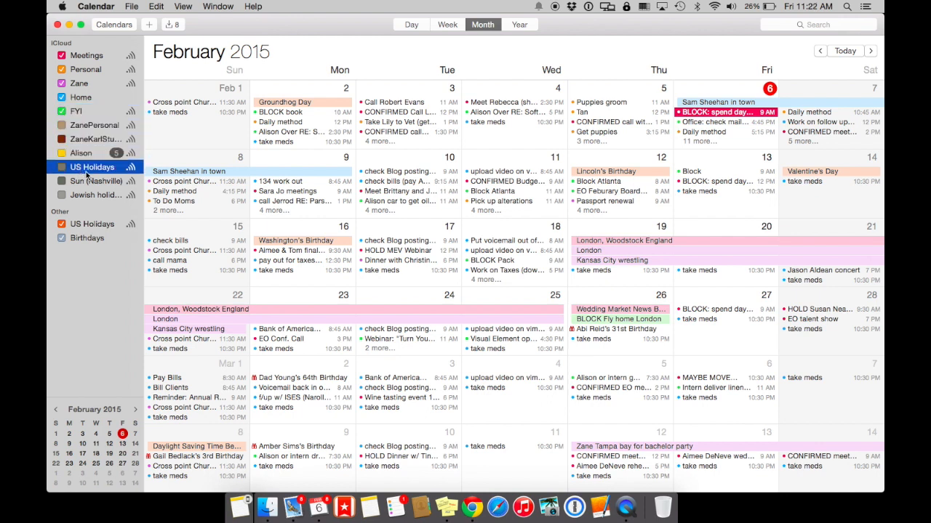
pyautogui.click(95, 180)
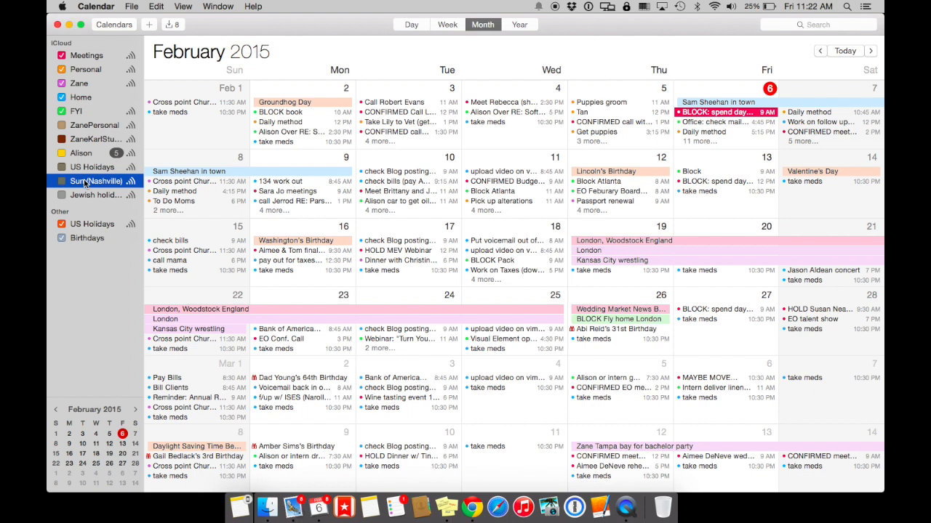
pyautogui.click(94, 195)
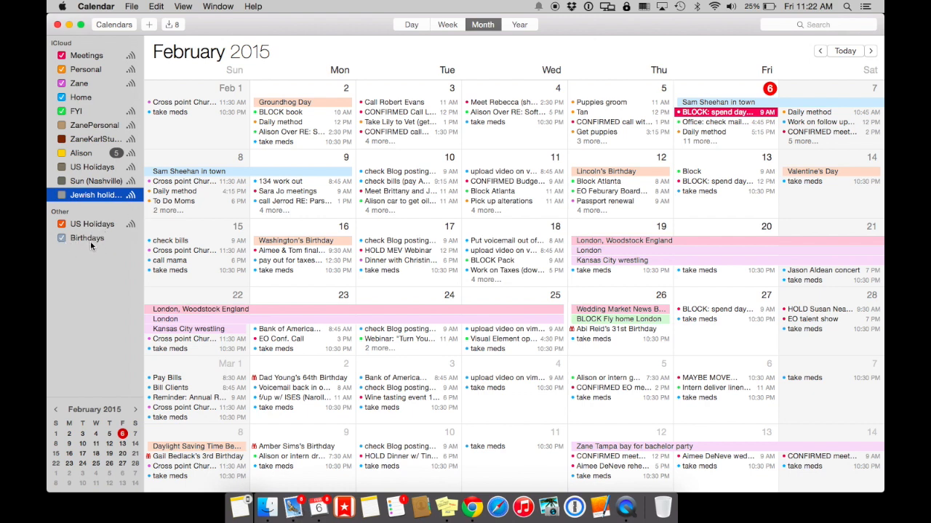
pyautogui.click(86, 55)
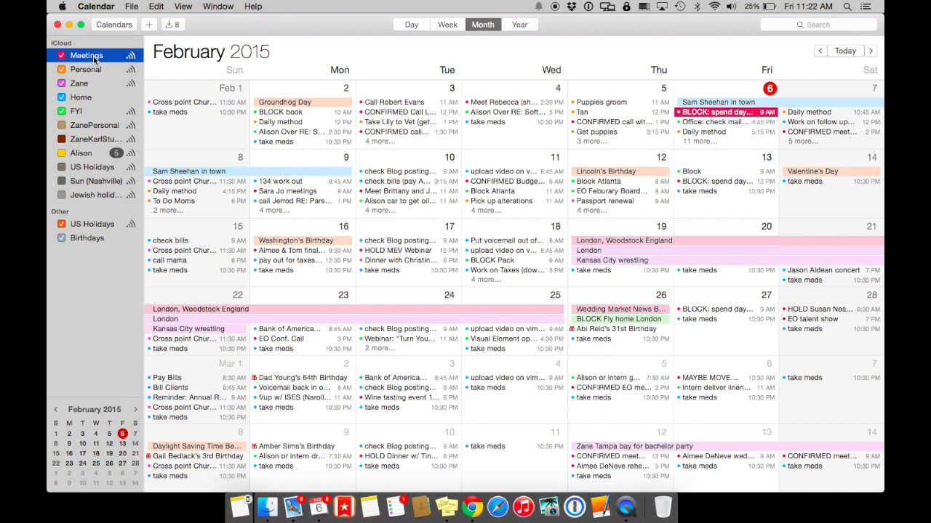
pyautogui.click(85, 69)
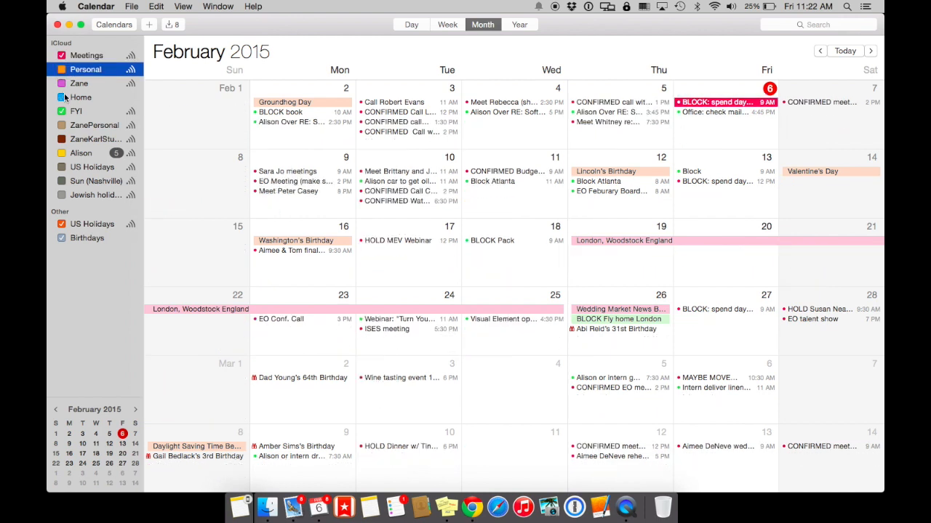
pyautogui.click(61, 55)
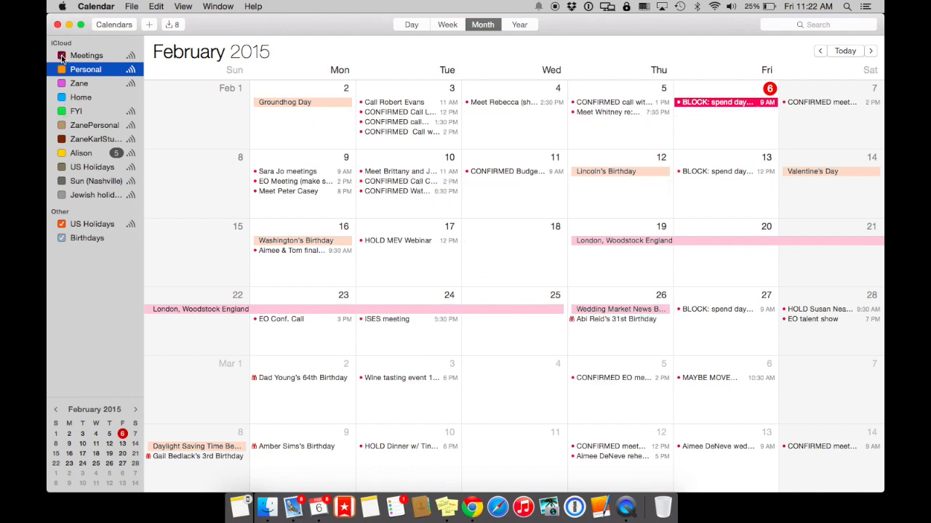
pyautogui.click(61, 55)
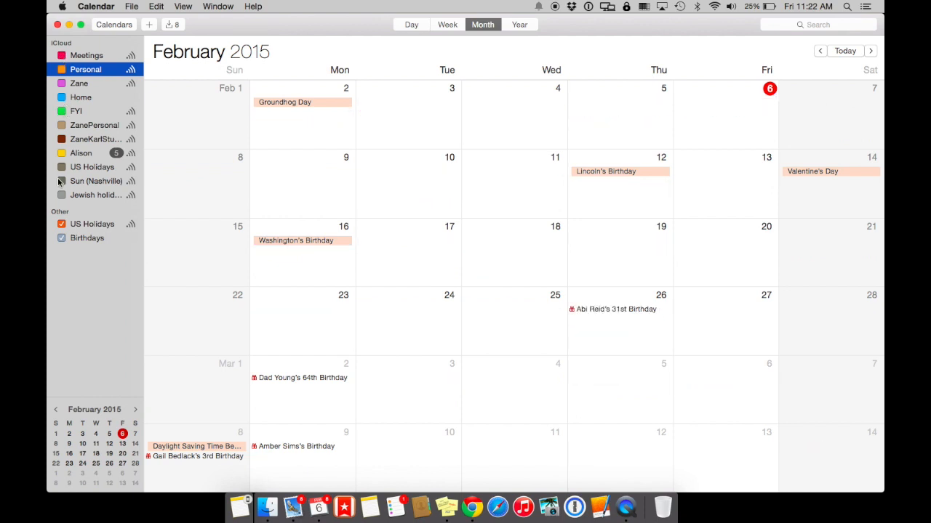
pyautogui.click(61, 55)
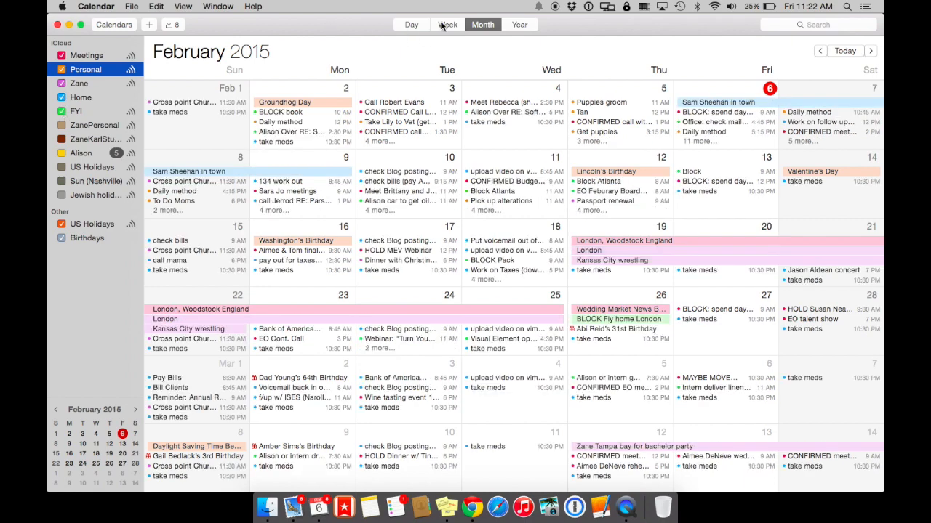
# Step: Page through weeks to December 1, 2014, then switch to Day view showing Italian night guitar details
pyautogui.click(447, 24)
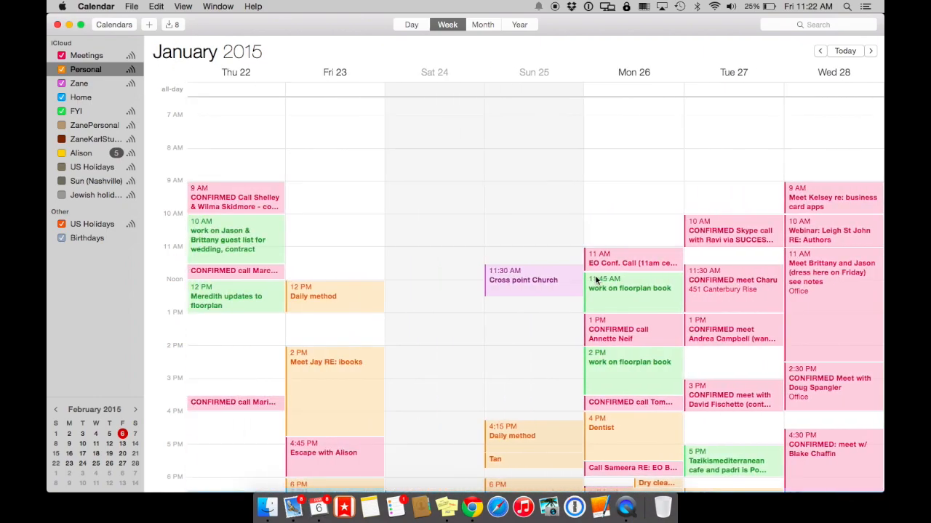
pyautogui.click(870, 51)
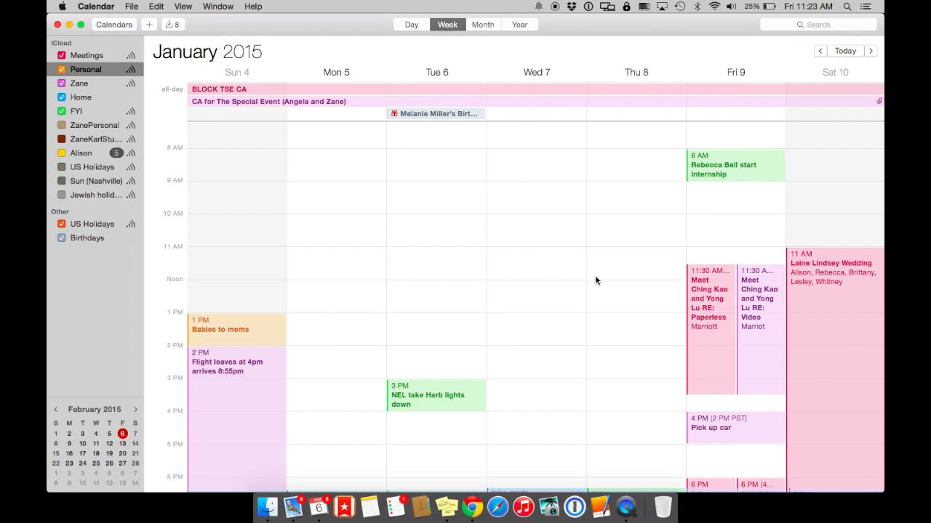
pyautogui.click(819, 50)
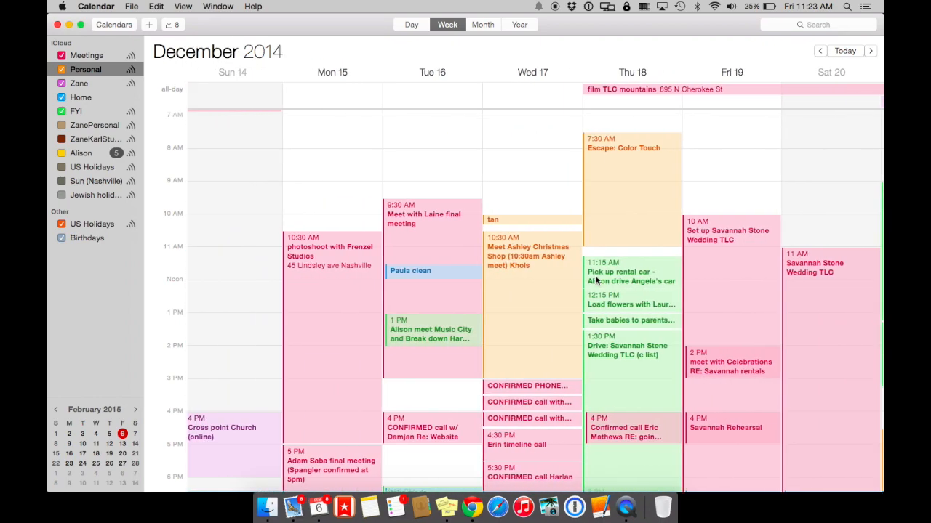
pyautogui.click(870, 50)
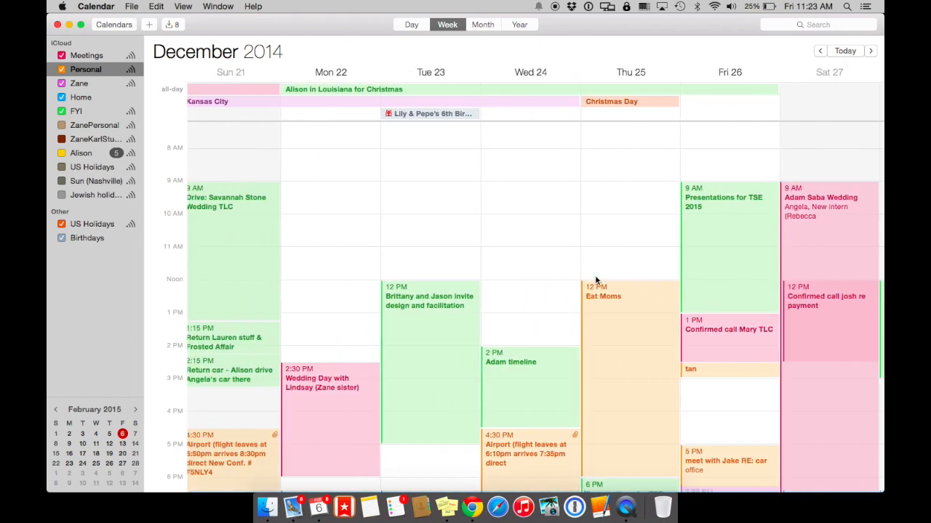
pyautogui.click(870, 50)
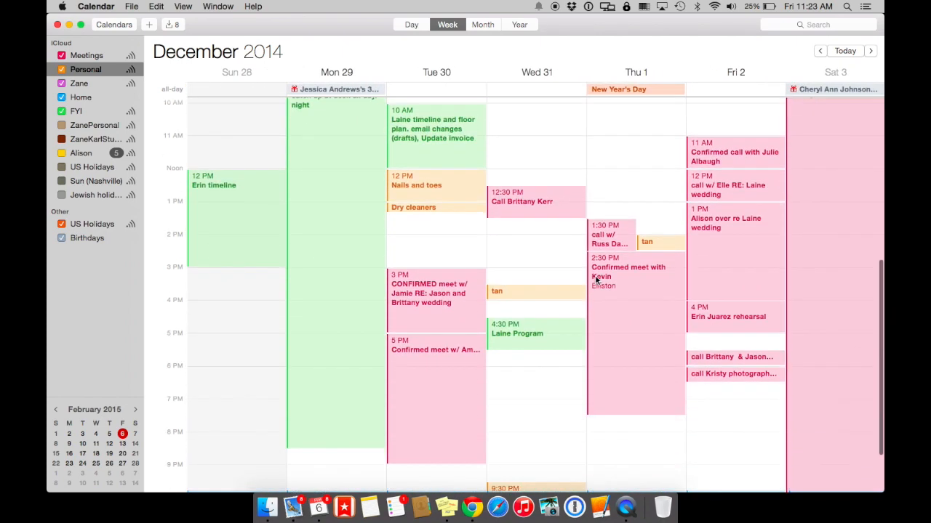
pyautogui.click(820, 50)
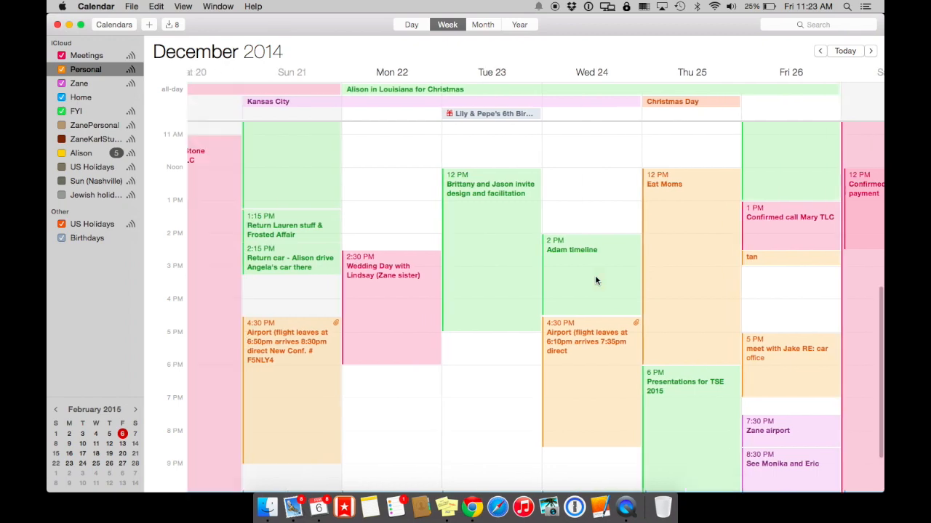
pyautogui.click(819, 51)
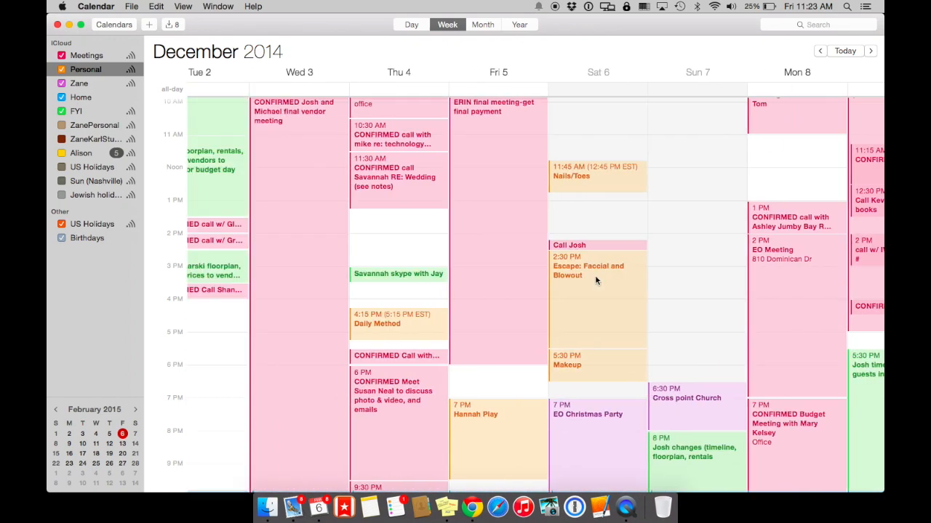
pyautogui.click(819, 50)
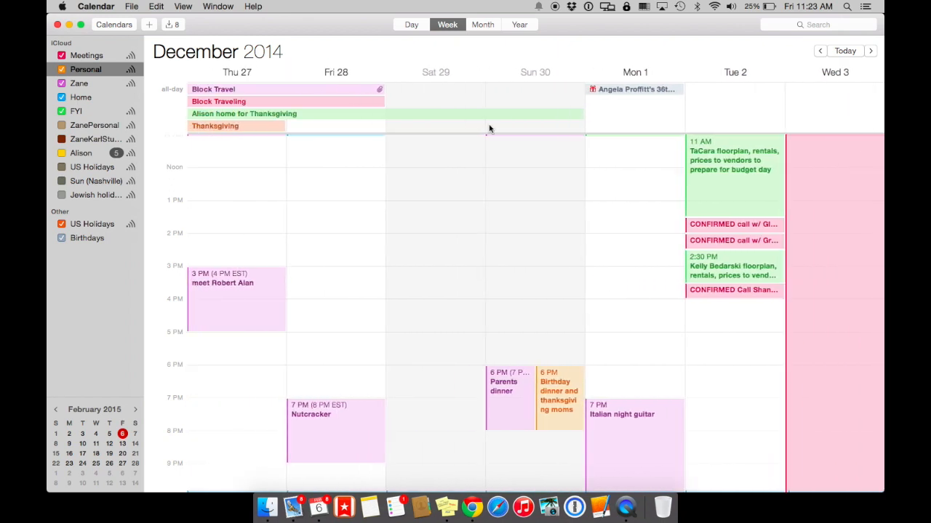
pyautogui.click(411, 24)
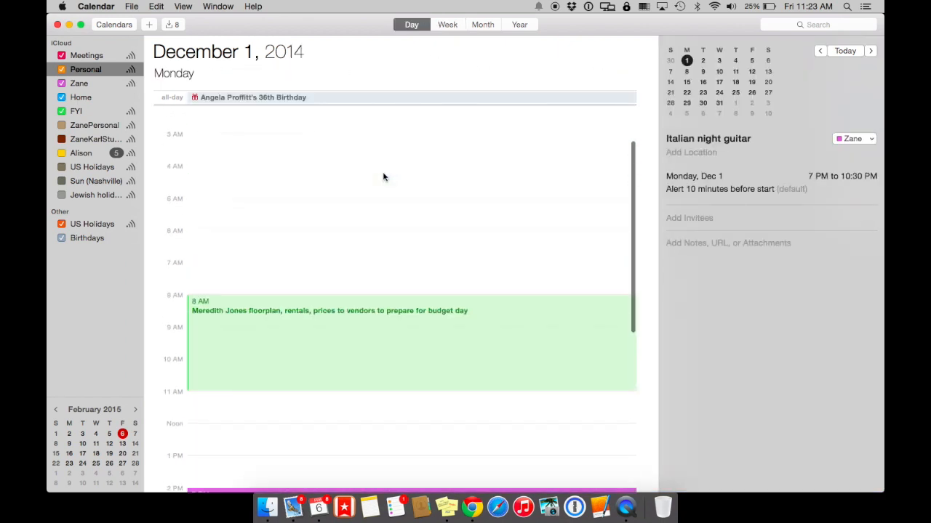
# Step: Cycle through Month and Year views, then settle on Week view for November 23, 2014
pyautogui.click(483, 24)
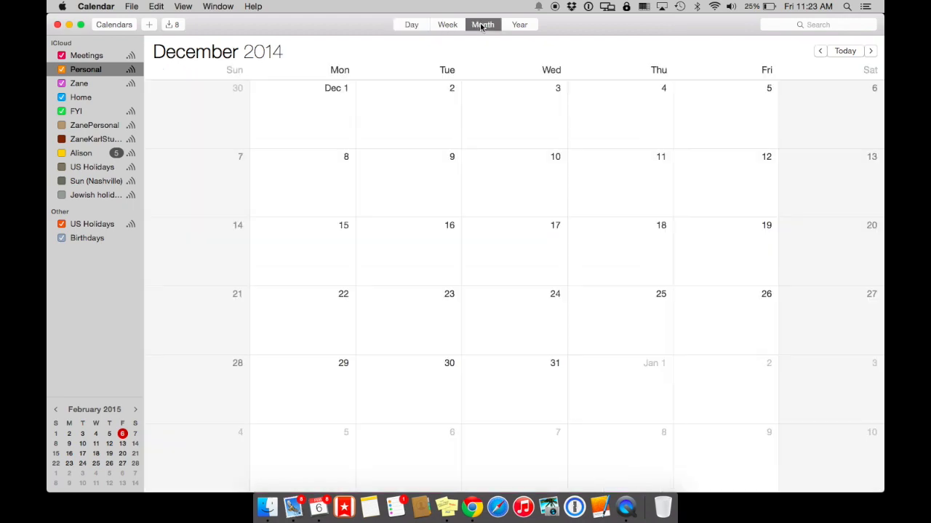
pyautogui.click(519, 24)
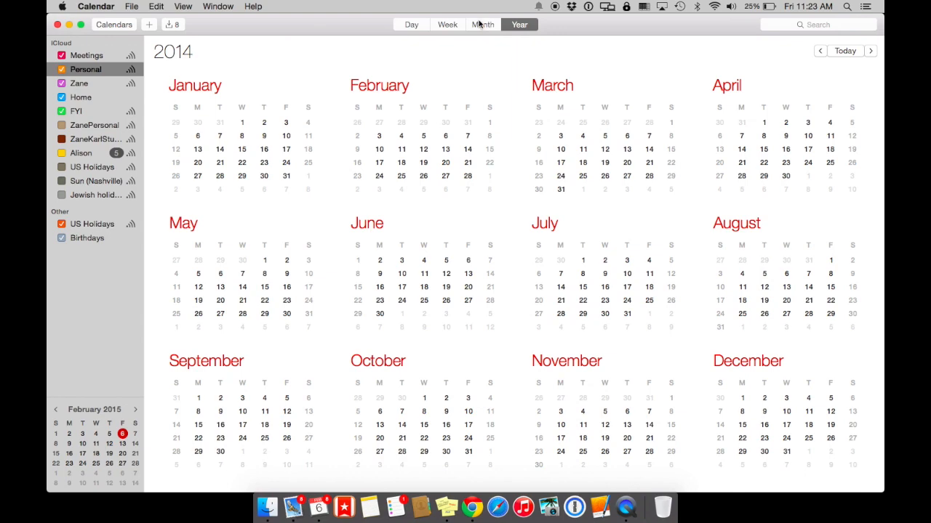
pyautogui.click(482, 24)
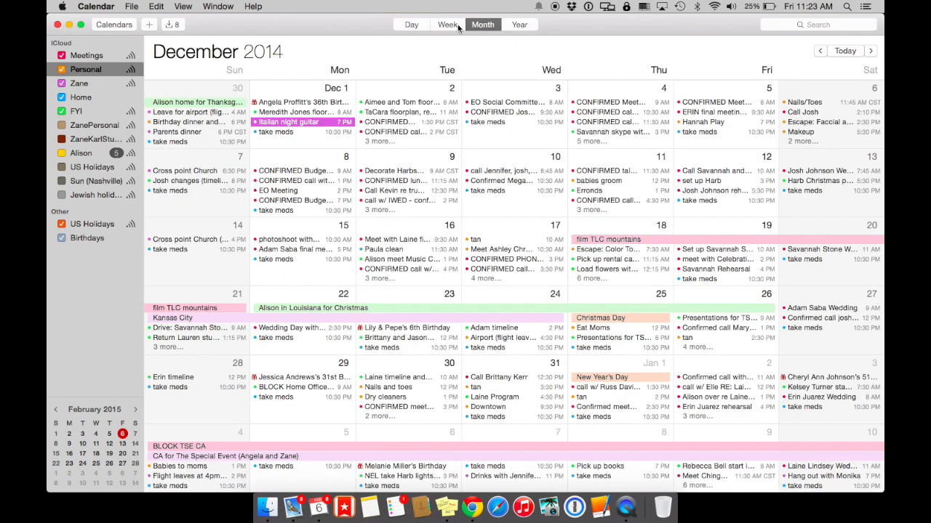
pyautogui.click(447, 24)
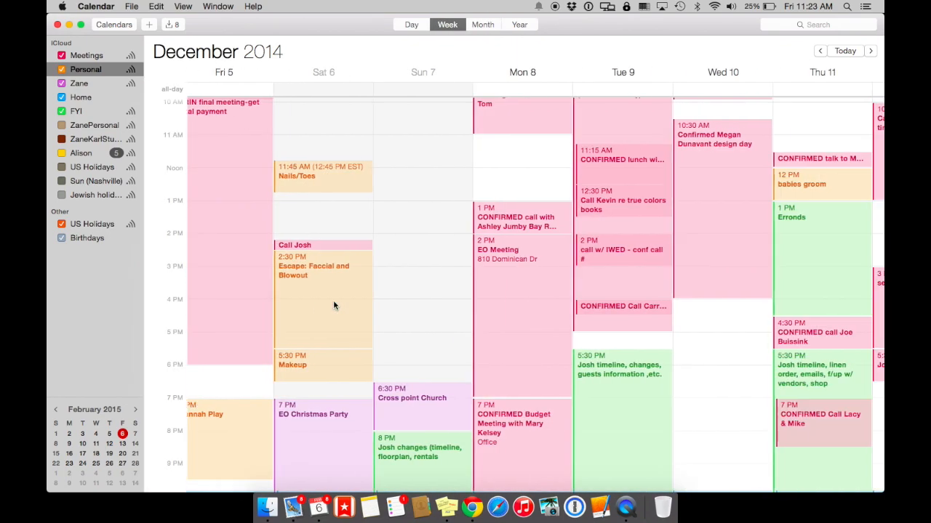
pyautogui.click(870, 50)
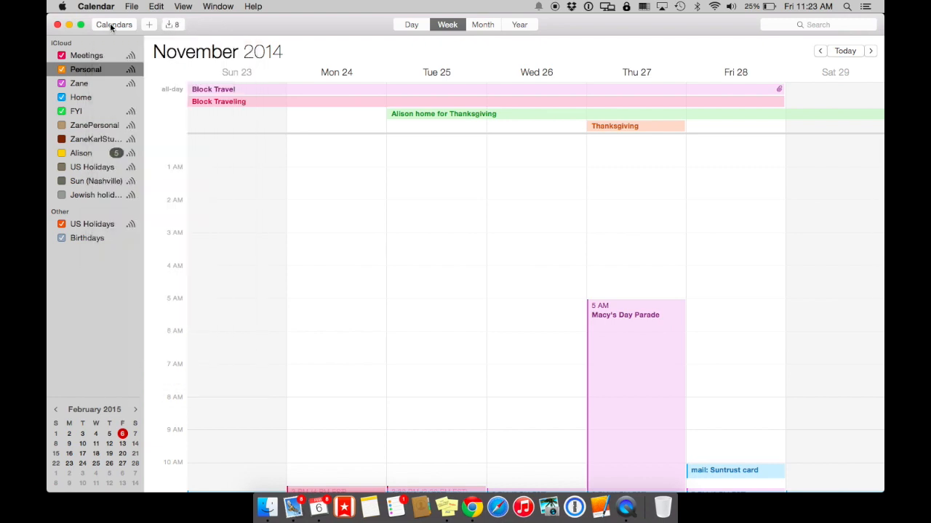
# Step: Hide and reshow the Calendars list, then bring up the Meetings calendar's context options
pyautogui.click(114, 24)
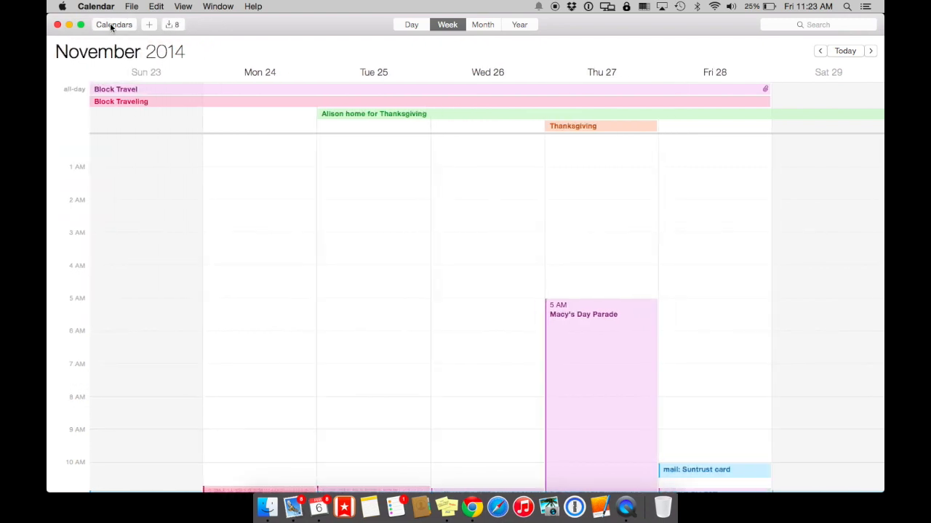
pyautogui.click(114, 24)
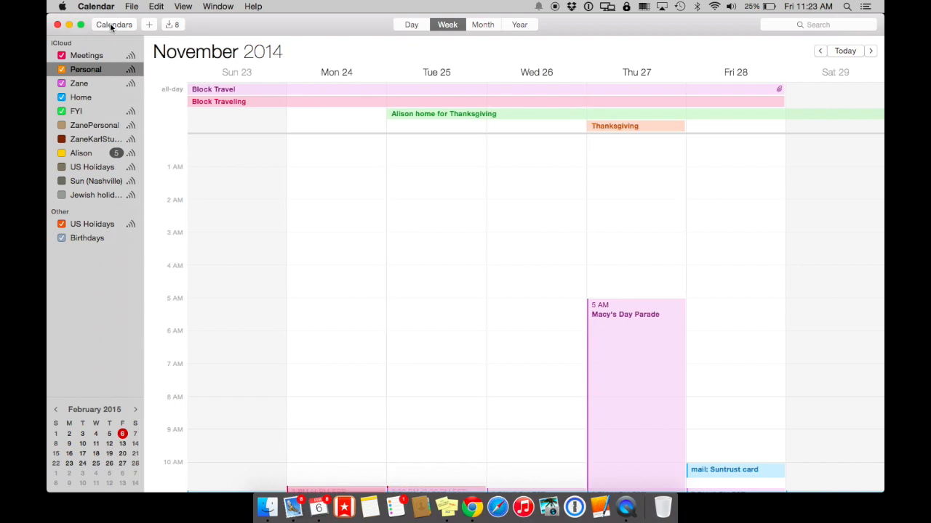
pyautogui.click(87, 55)
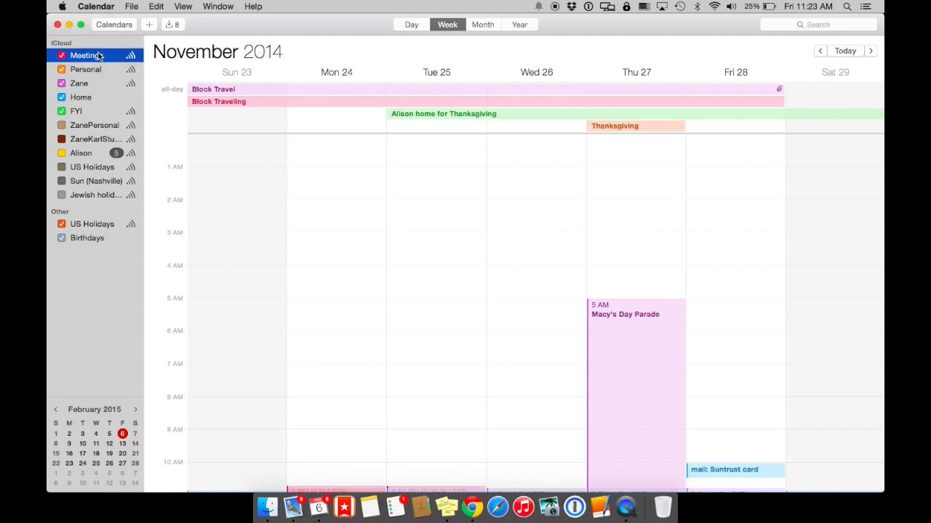
pyautogui.rightClick(84, 56)
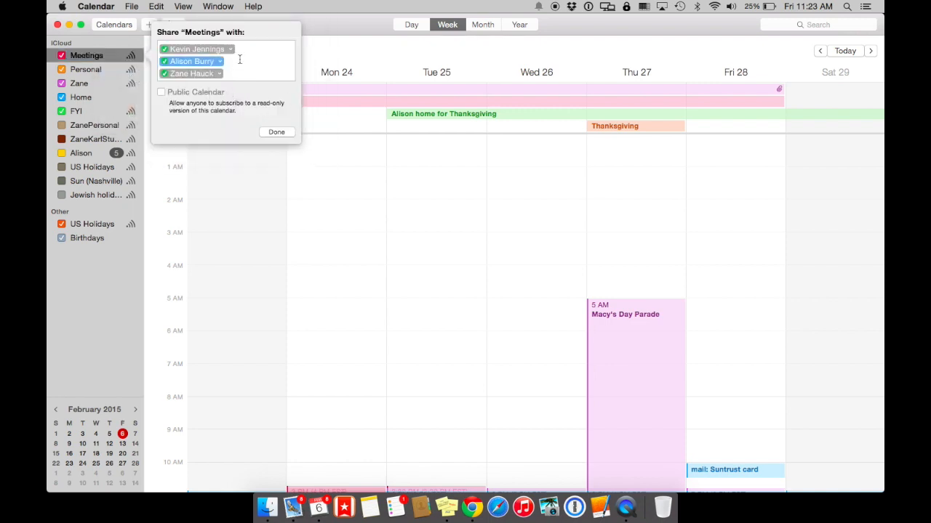
pyautogui.click(220, 61)
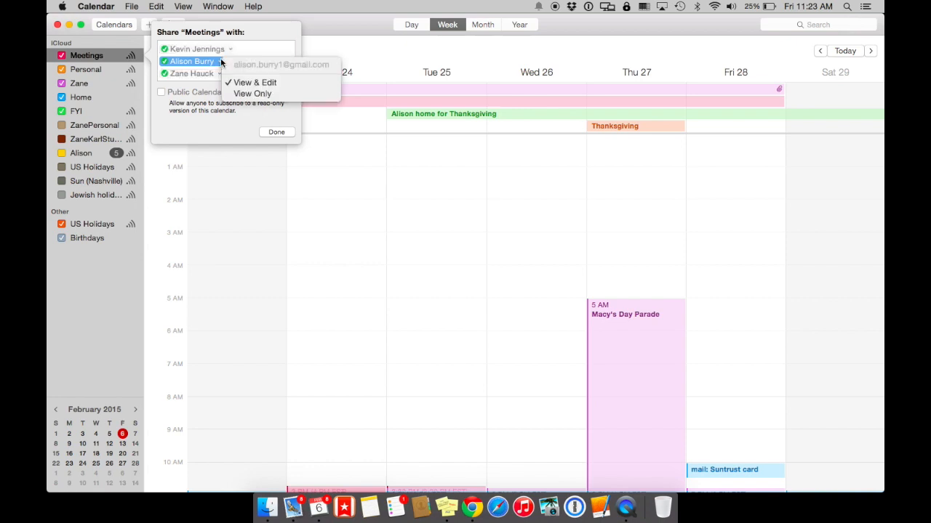
pyautogui.moveTo(276, 120)
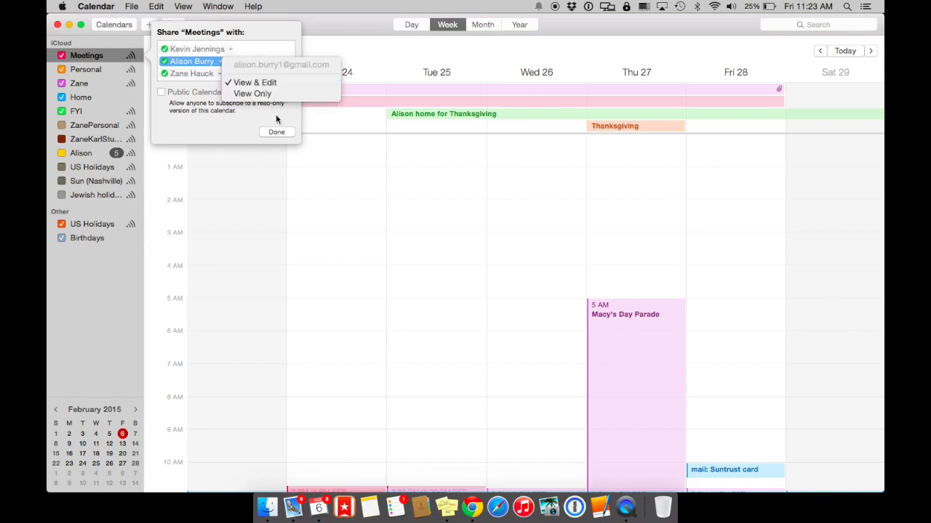
pyautogui.moveTo(274, 130)
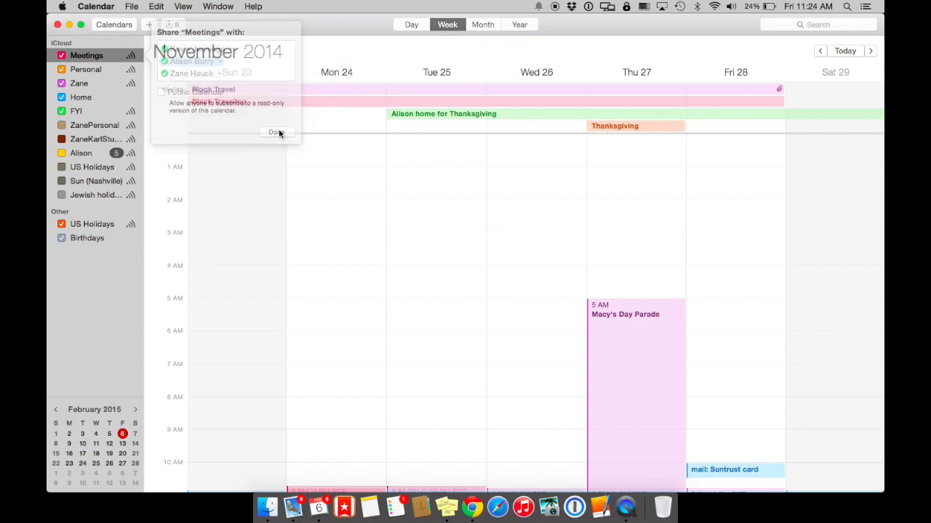
pyautogui.click(275, 133)
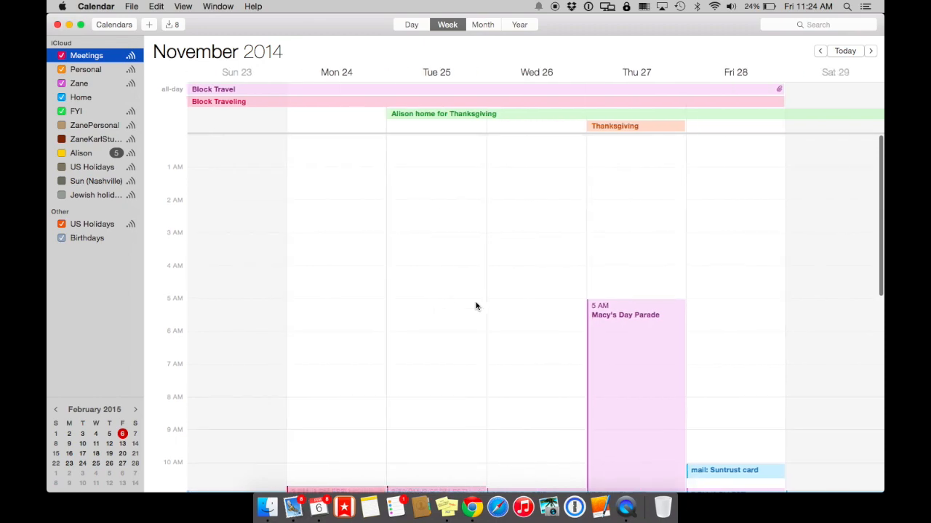
# Step: Advance three weeks to December 21–27, 2014 and show shared-calendar change notifications
pyautogui.click(870, 50)
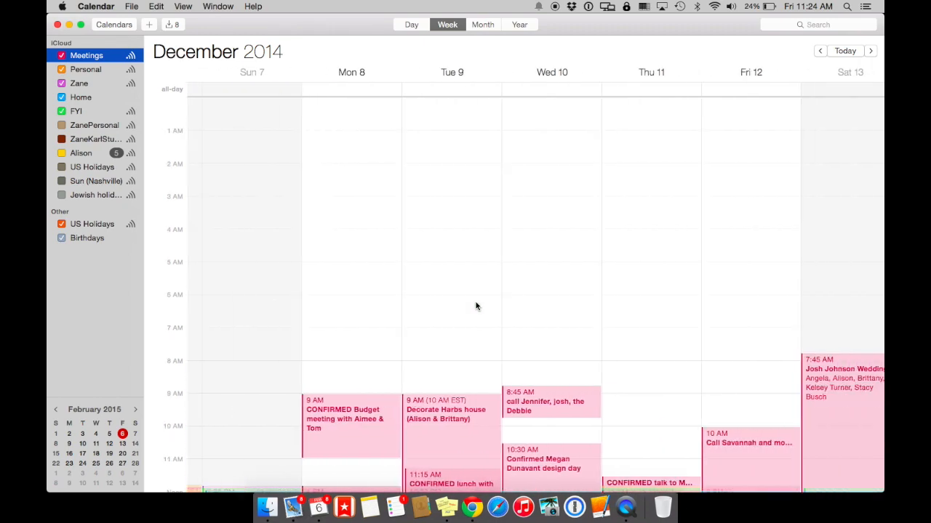
pyautogui.click(871, 50)
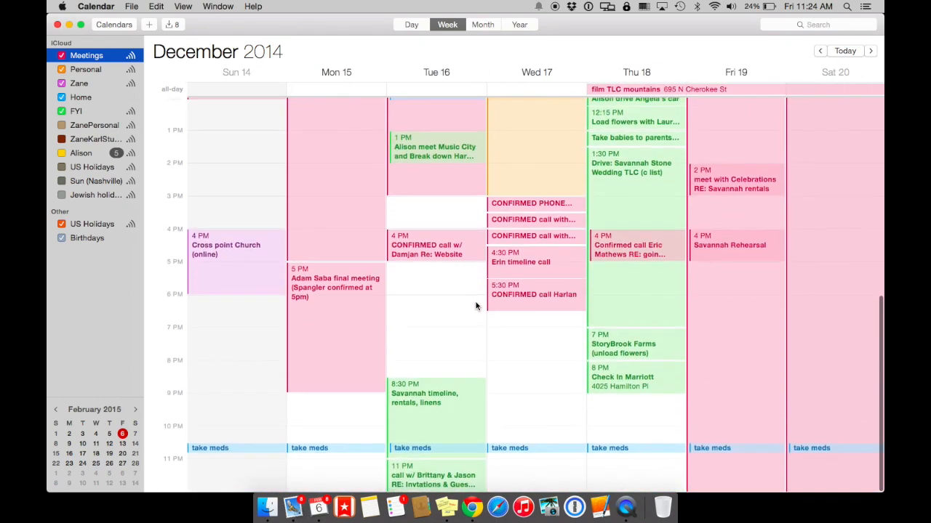
pyautogui.scroll(3)
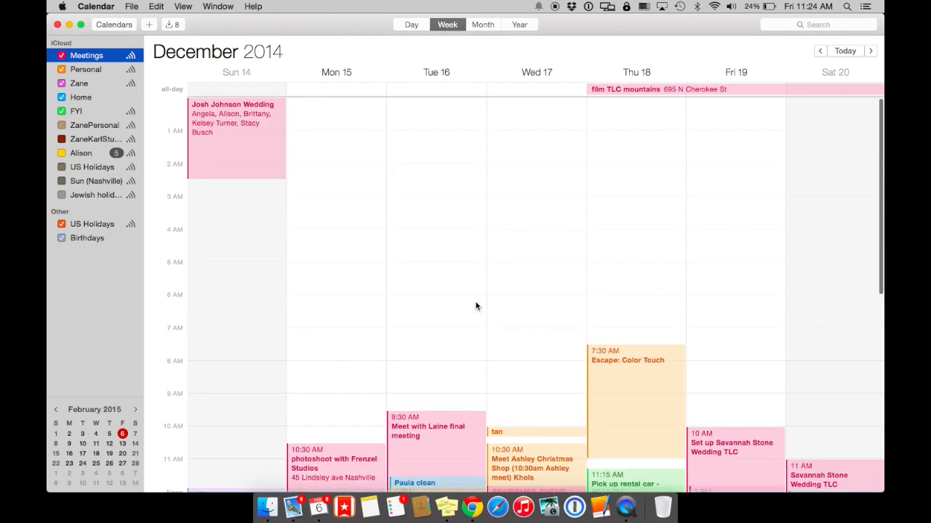
pyautogui.click(871, 51)
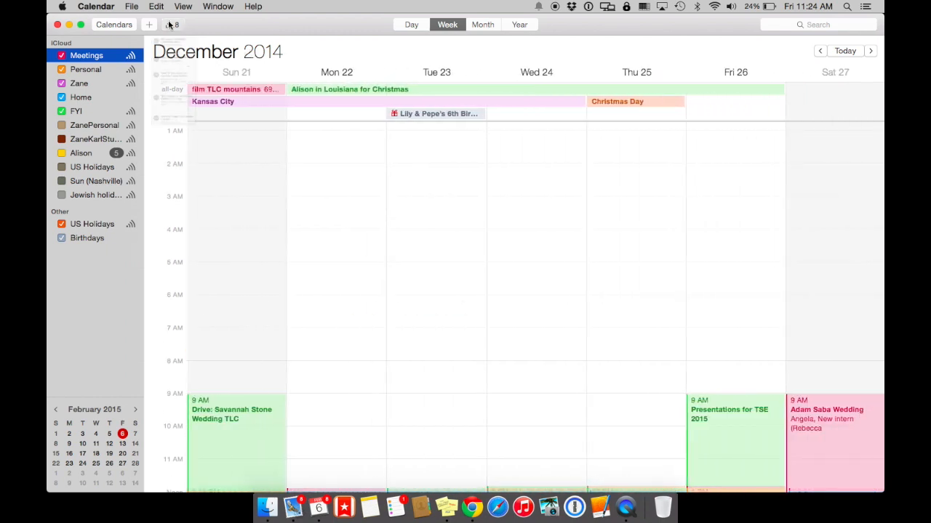
pyautogui.click(173, 24)
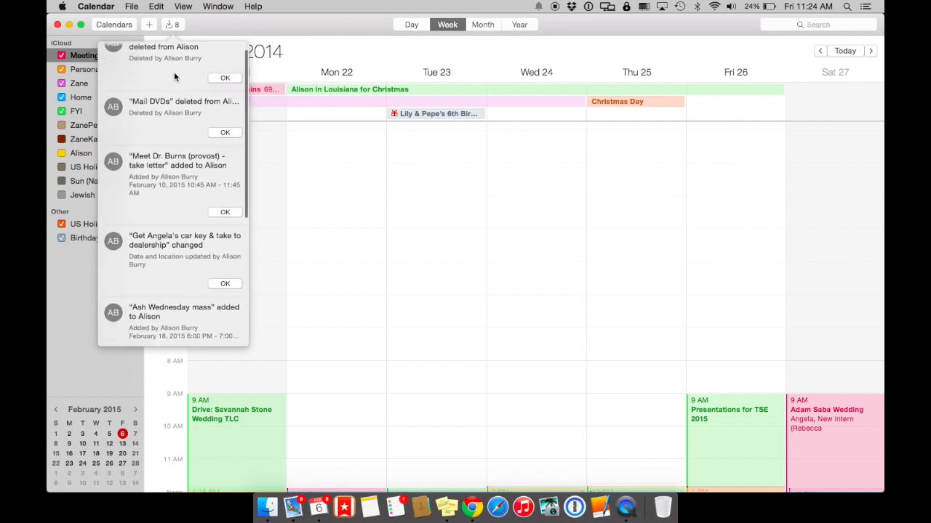
# Step: Scroll through the notifications and the week's later events, then open the Calendar menu
pyautogui.scroll(-3)
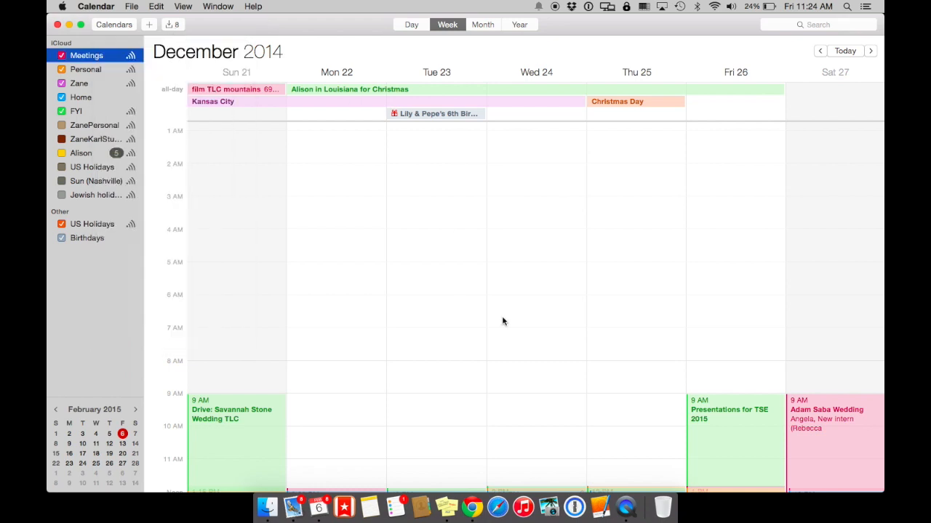
pyautogui.scroll(-3)
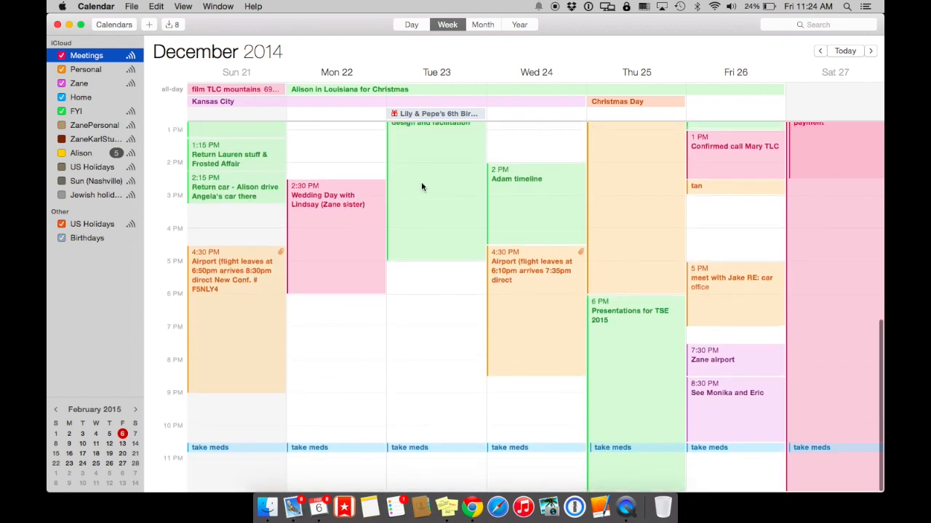
pyautogui.click(96, 6)
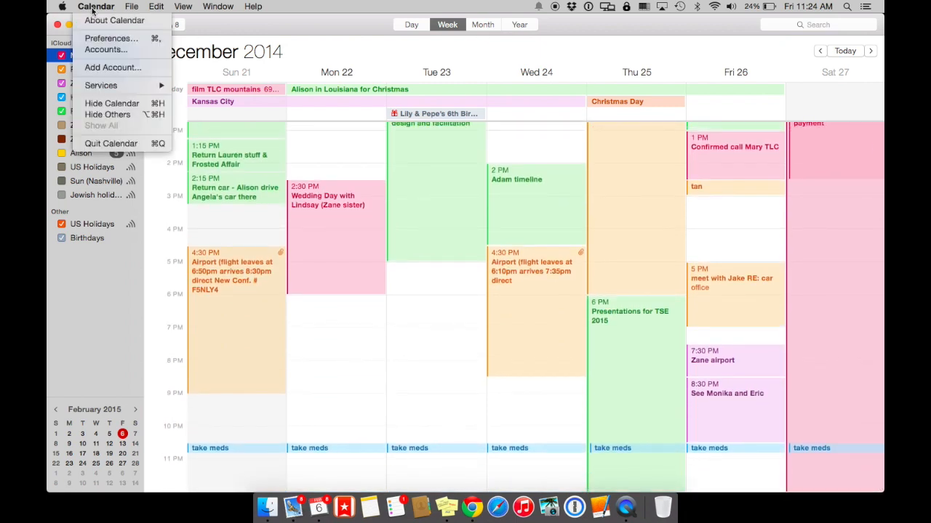
# Step: In General preferences keep Meetings as the default calendar, then go to Accounts
pyautogui.click(112, 38)
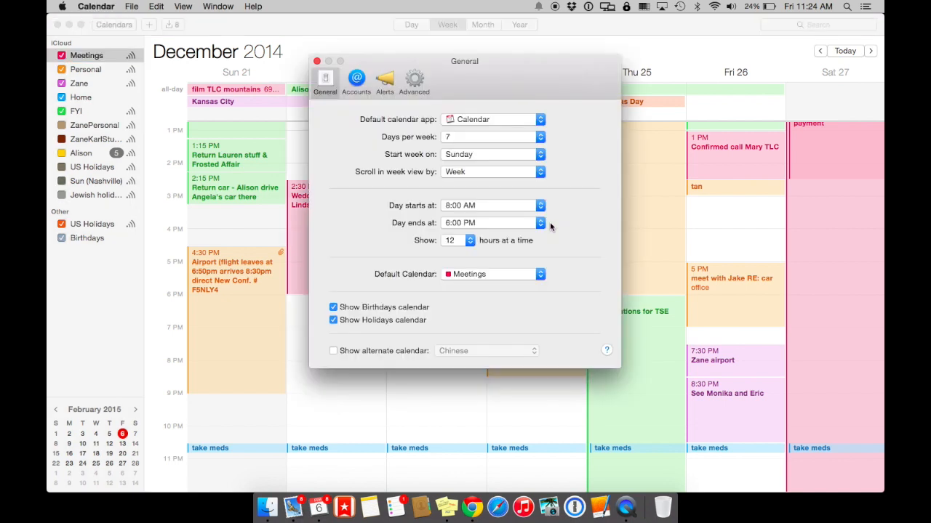
pyautogui.moveTo(411, 150)
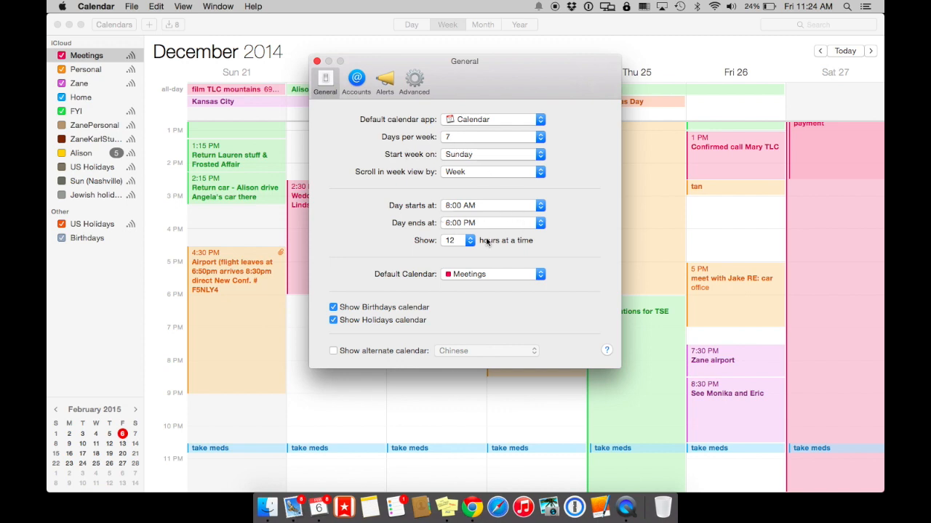
pyautogui.click(491, 275)
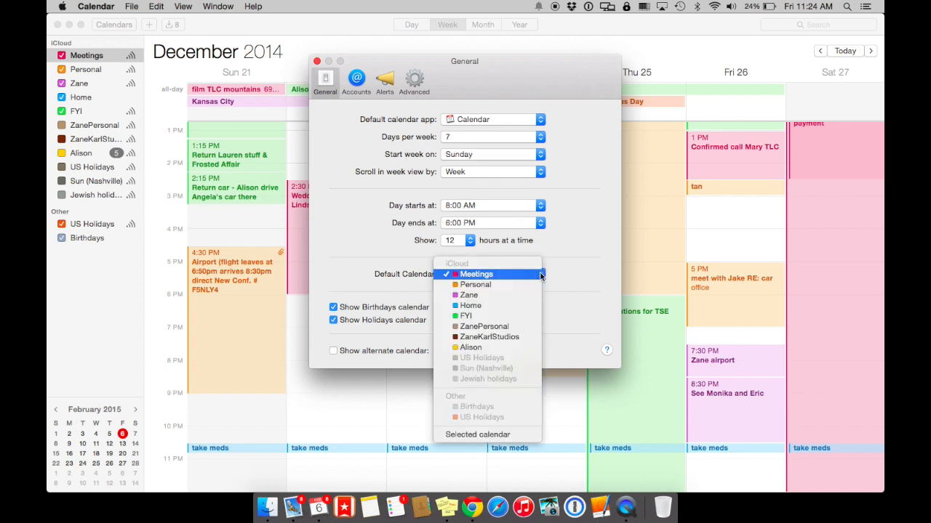
pyautogui.click(476, 274)
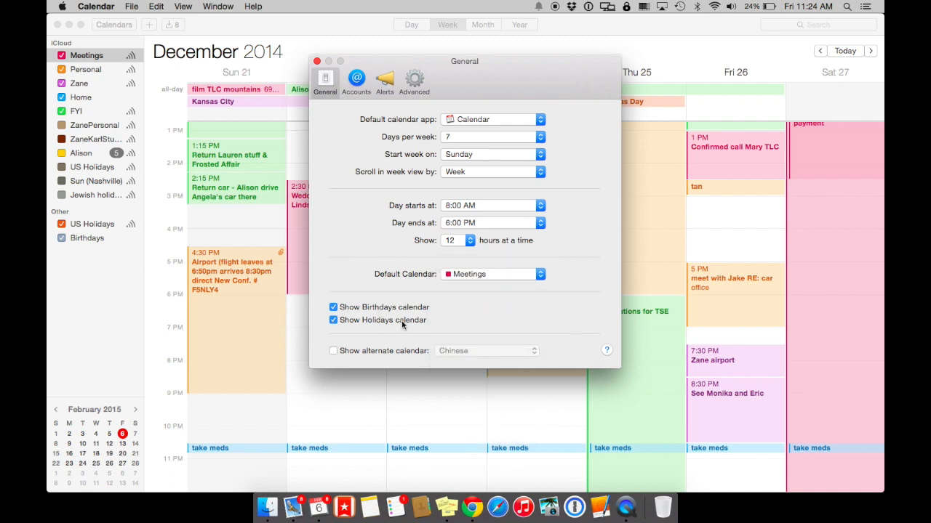
pyautogui.click(356, 80)
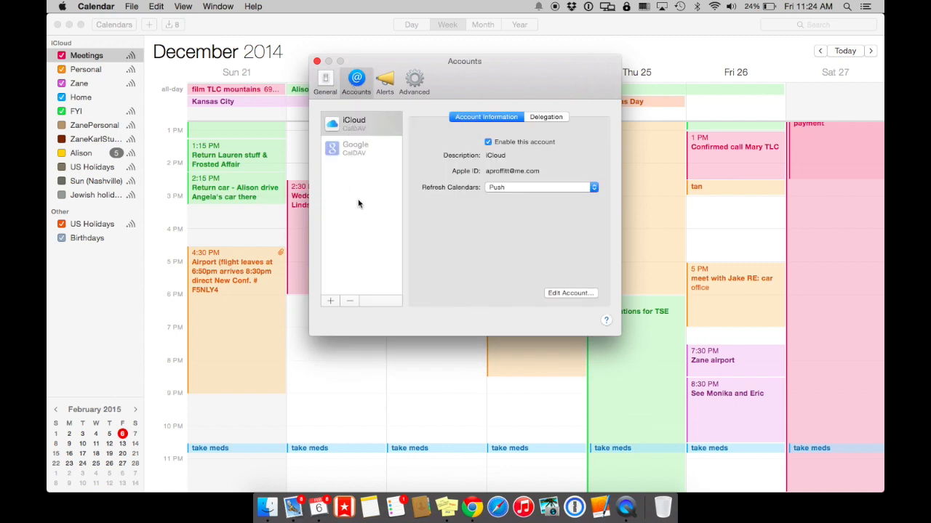
pyautogui.moveTo(354, 191)
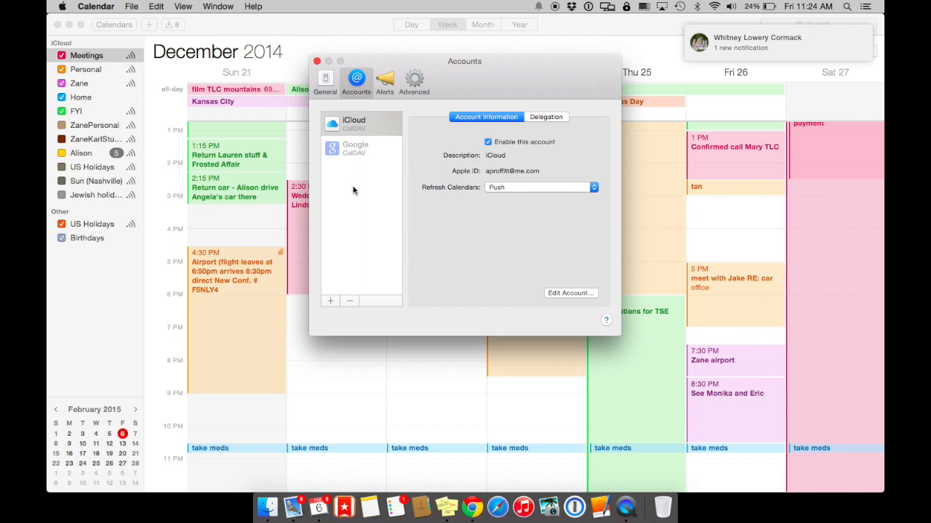
pyautogui.moveTo(360, 137)
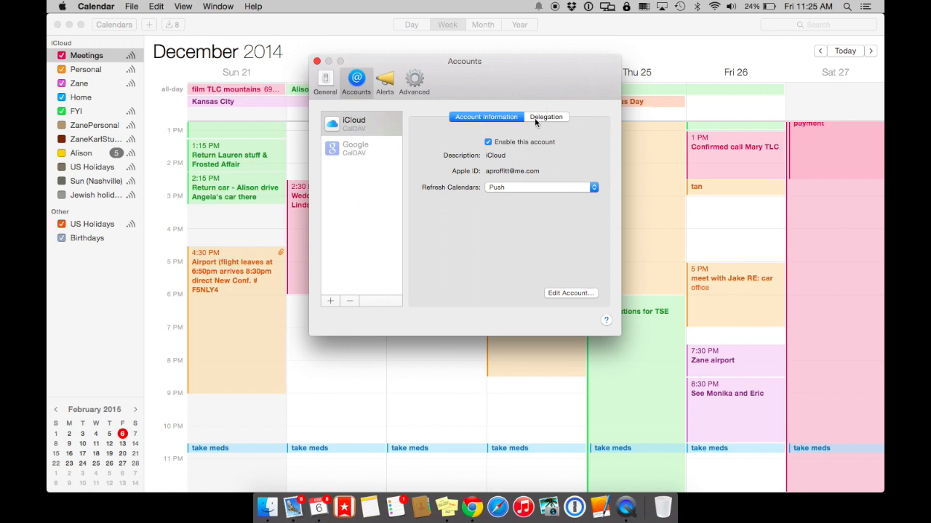
# Step: View the iCloud account's Delegation settings, then move to the Alerts pane
pyautogui.click(486, 118)
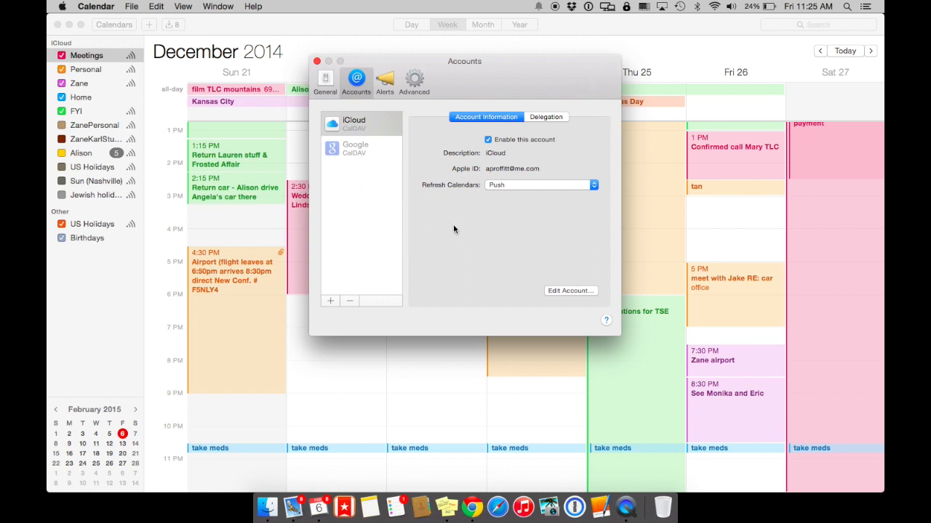
pyautogui.click(385, 80)
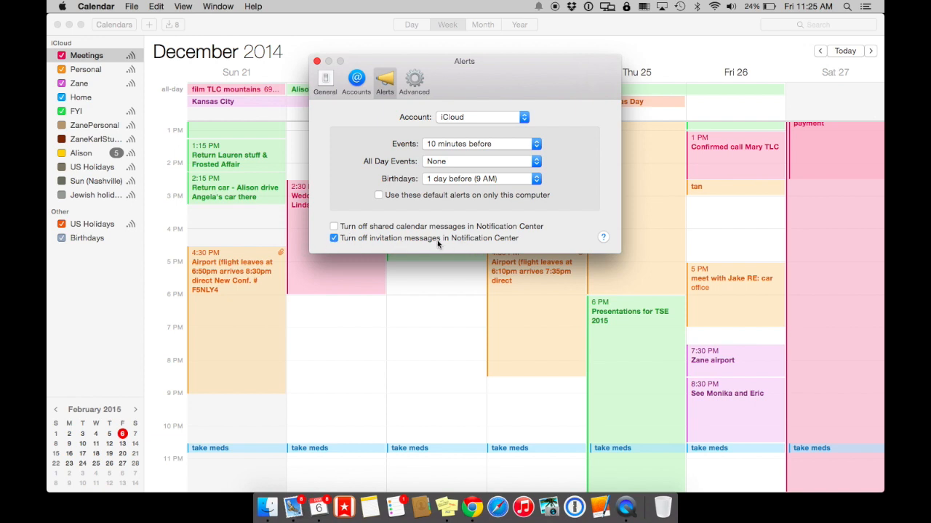
pyautogui.moveTo(448, 133)
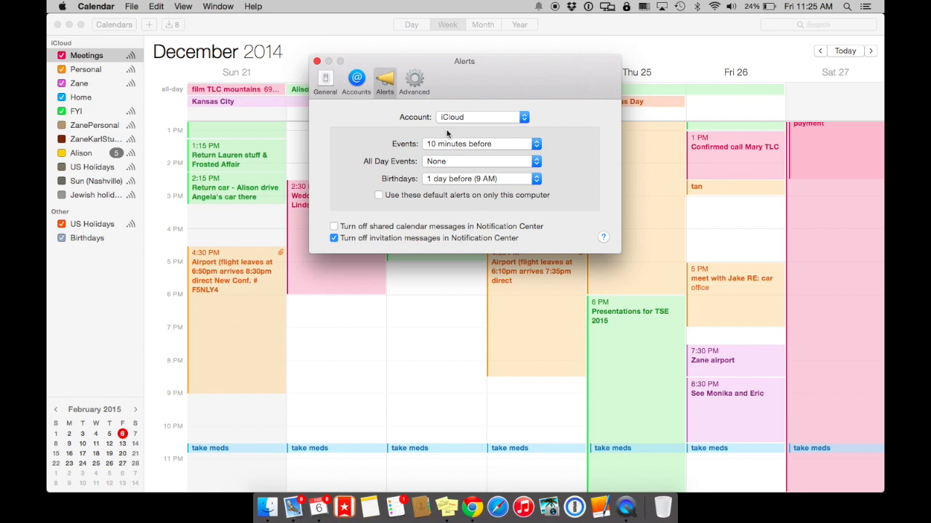
# Step: Move from the Alerts preferences to the Advanced pane
pyautogui.click(414, 80)
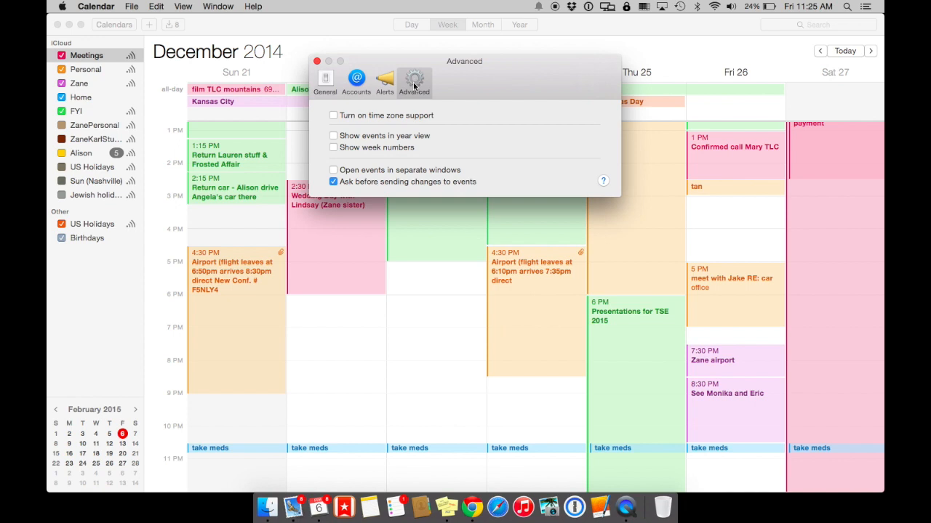
pyautogui.moveTo(377, 112)
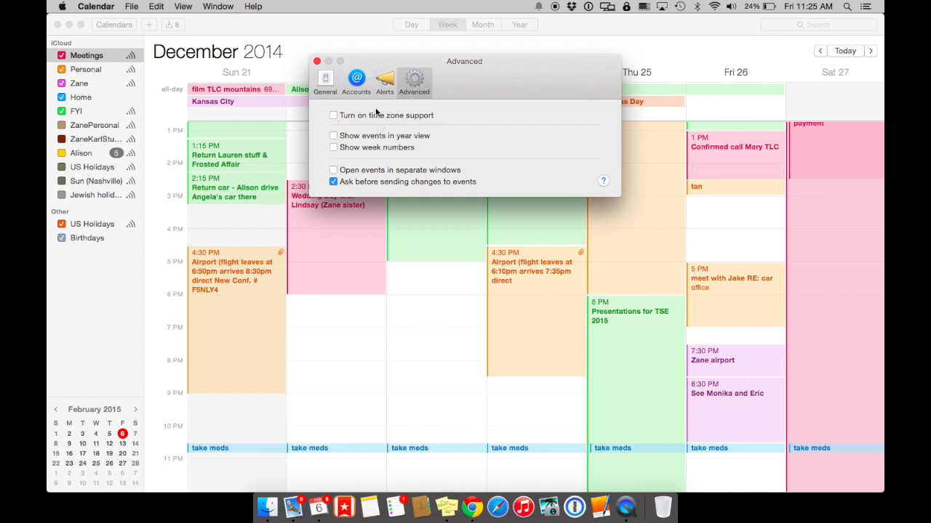
pyautogui.moveTo(398, 131)
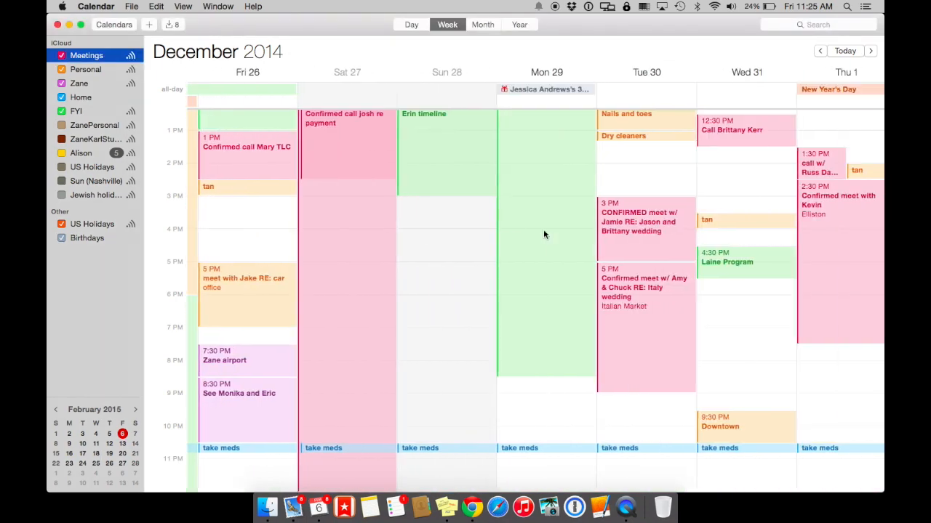
# Step: Hide the Calendars sidebar and page forward through January to February 1–7, 2015
pyautogui.click(870, 50)
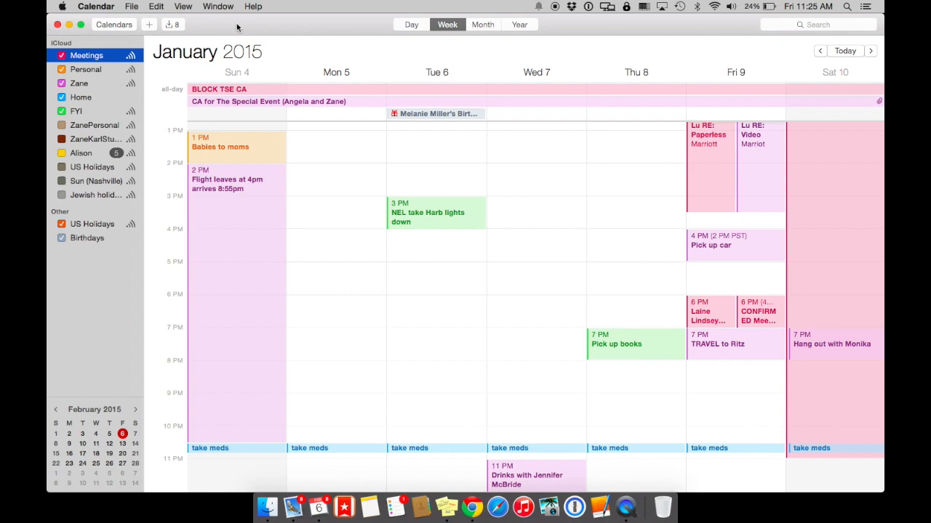
pyautogui.click(113, 24)
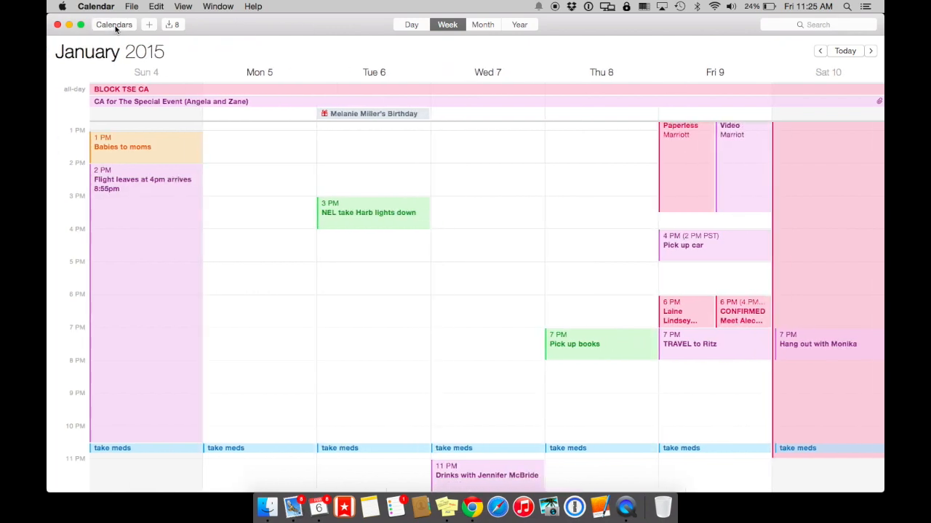
pyautogui.click(870, 51)
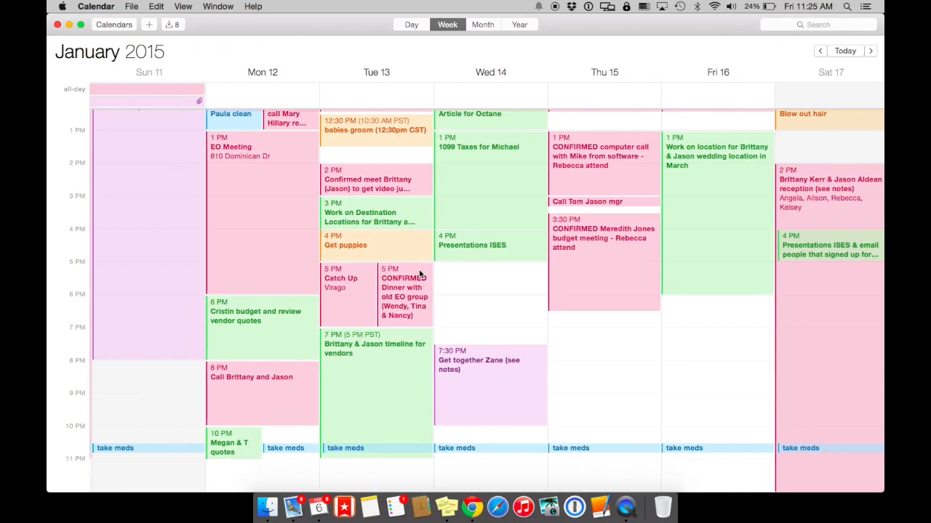
pyautogui.click(870, 50)
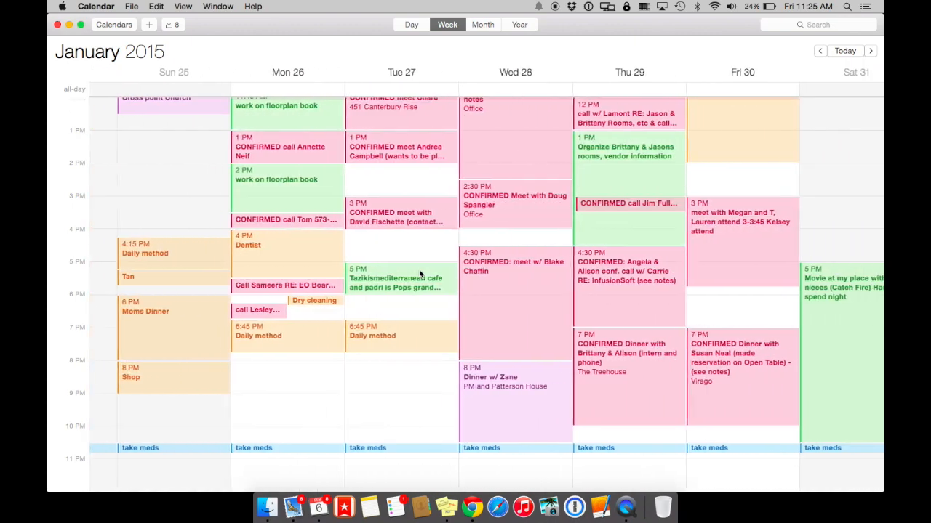
pyautogui.click(870, 50)
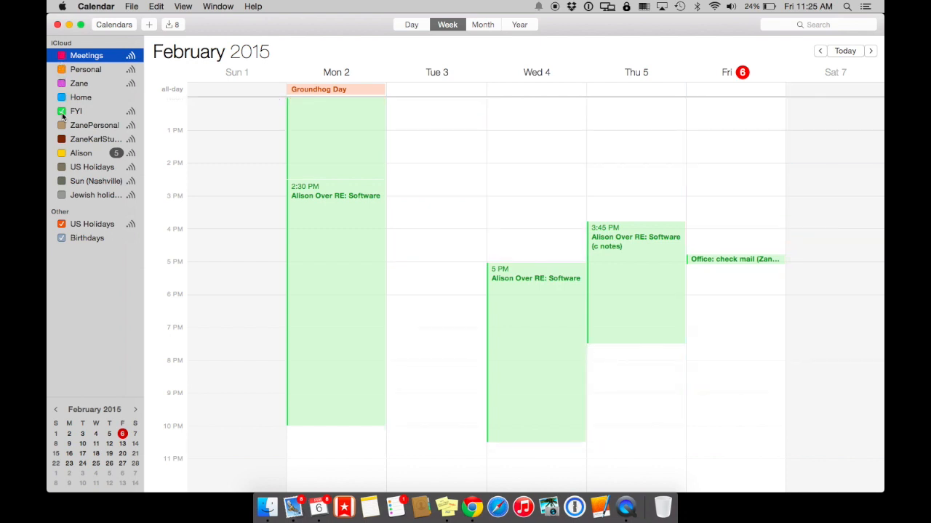
# Step: Uncheck the FYI calendar so only Groundhog Day remains that week
pyautogui.click(61, 111)
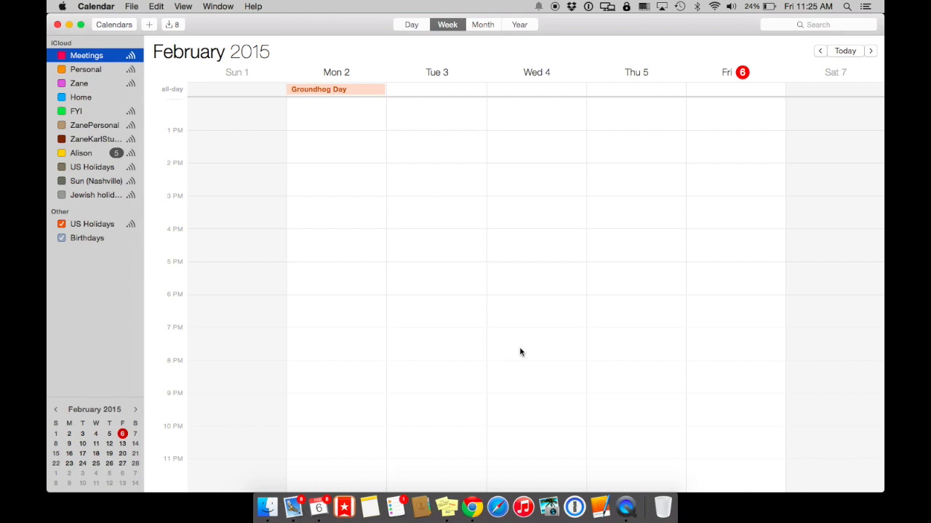
pyautogui.moveTo(509, 335)
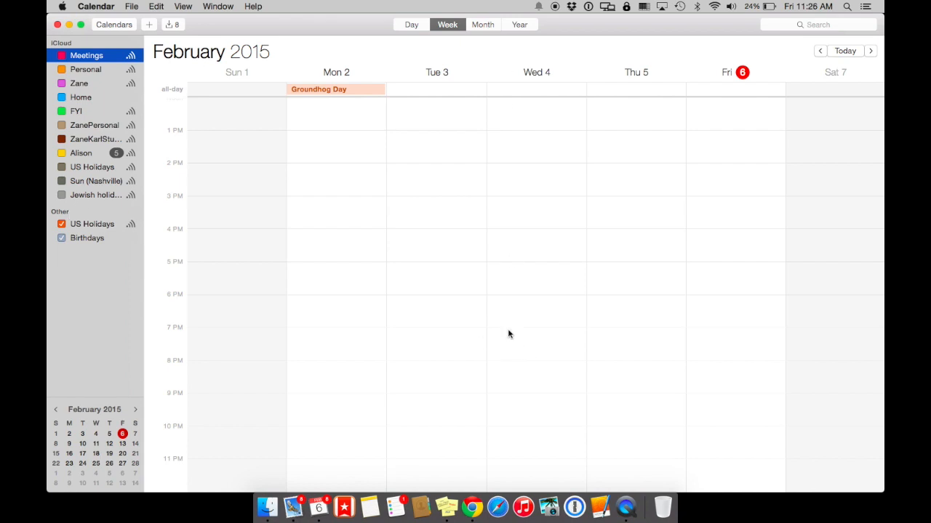
pyautogui.moveTo(284, 21)
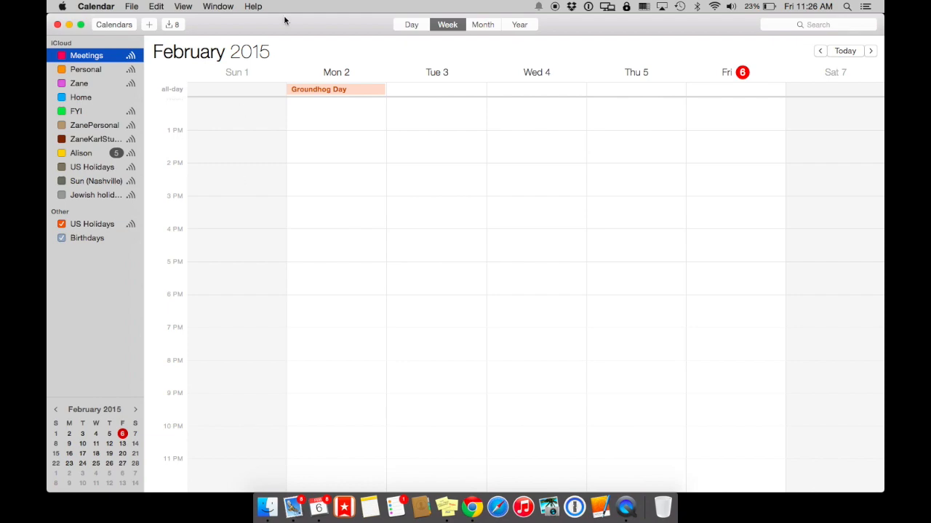